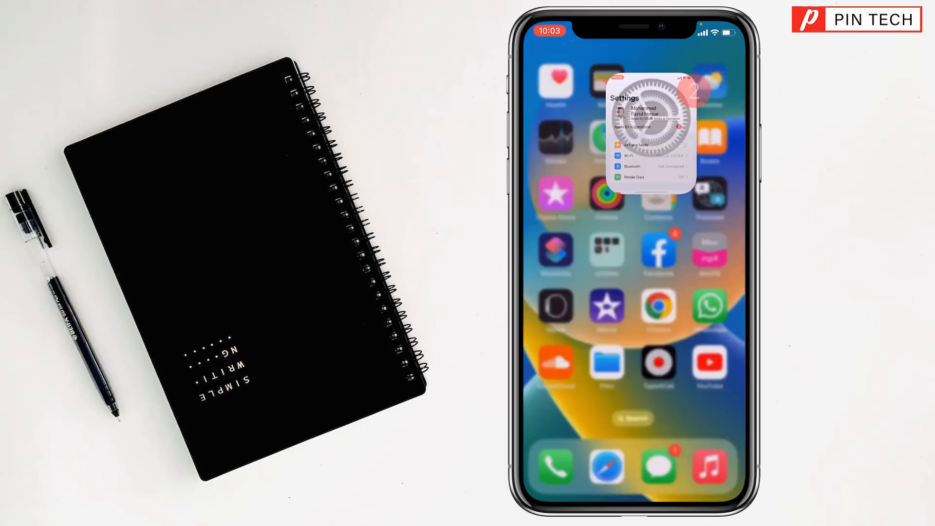
# Launch Settings and scroll down to the app list showing Mail, Messages and Safari
pyautogui.click(651, 125)
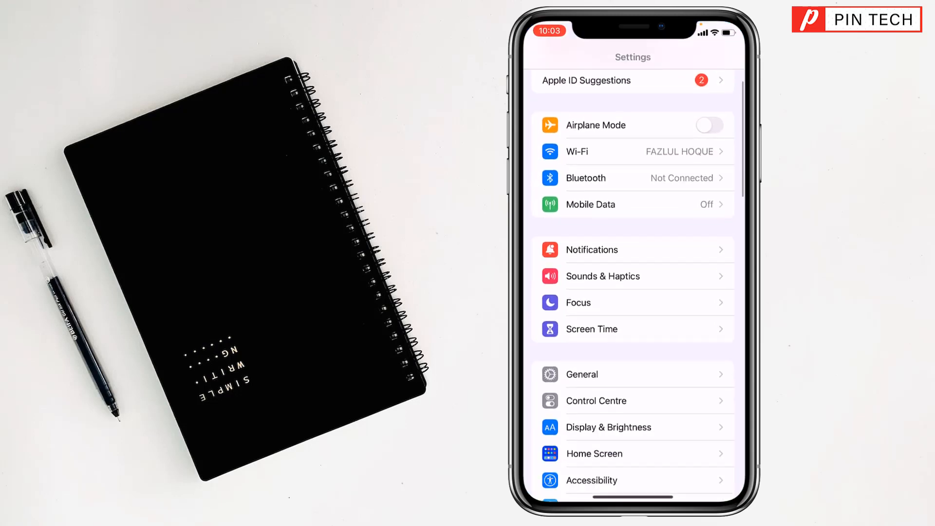
pyautogui.scroll(-3)
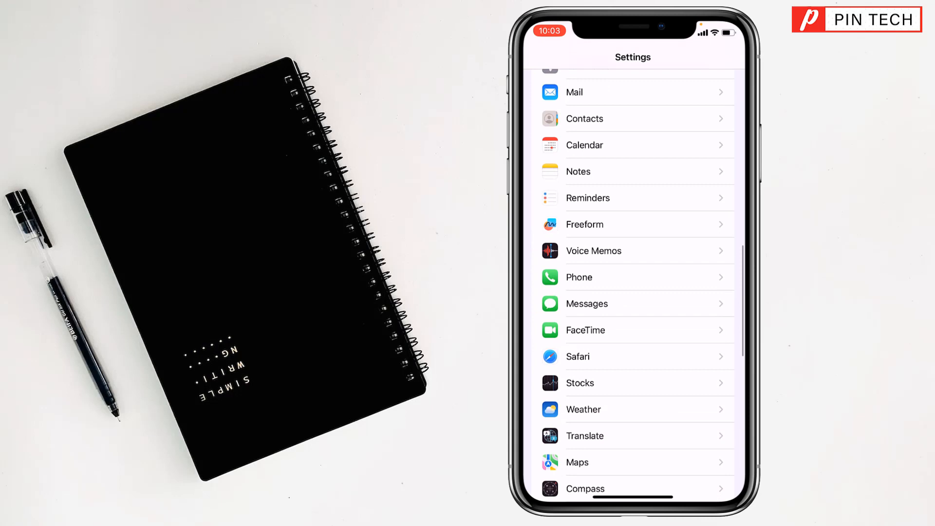
# Open Safari's settings and switch Block Pop-ups on under General
pyautogui.click(632, 356)
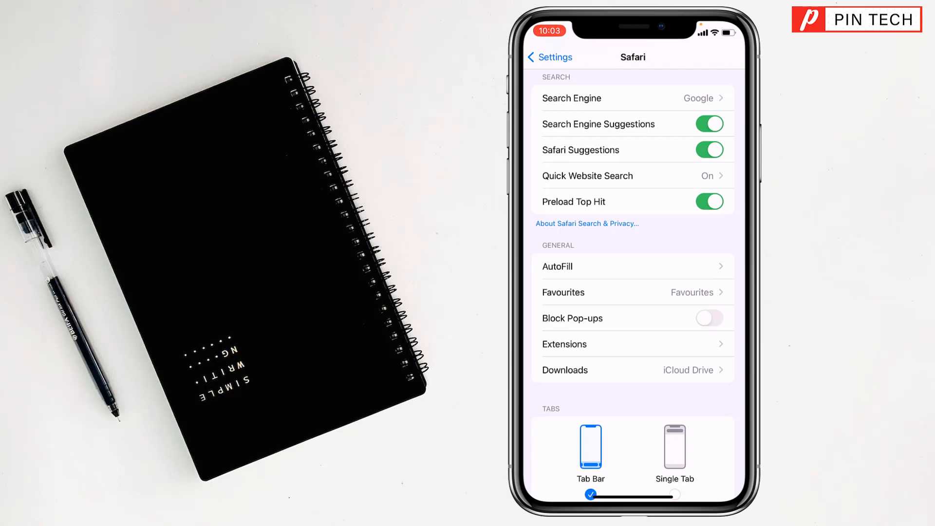
pyautogui.click(709, 318)
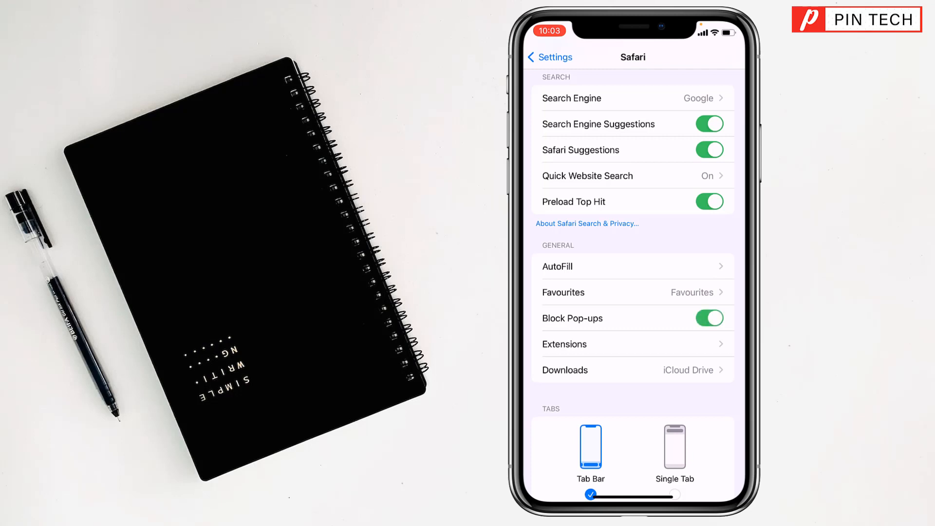